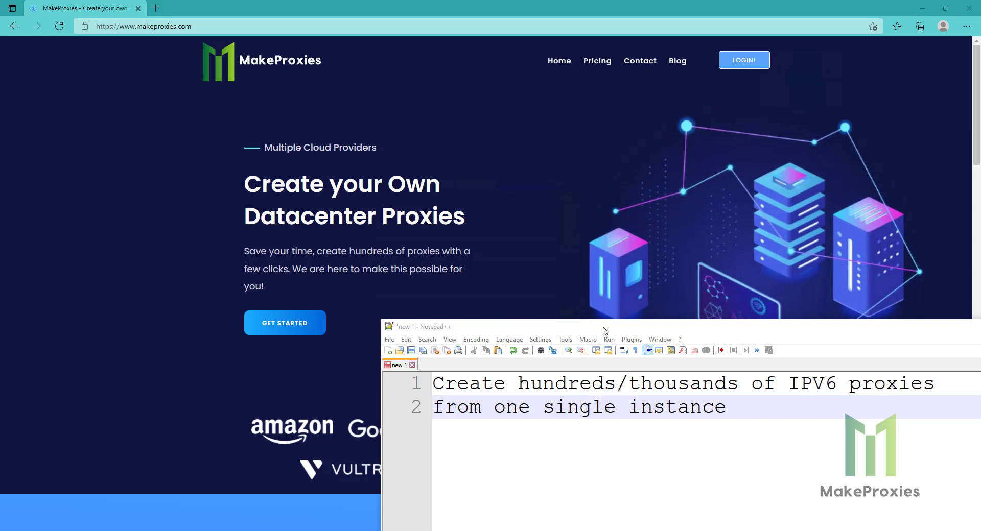
mouse_move(596, 311)
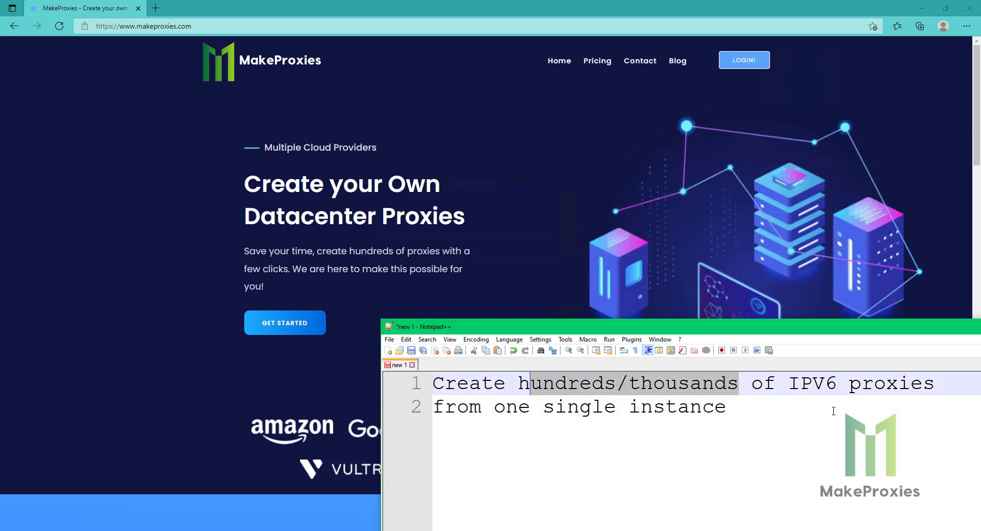
Highlight 'hundreds/thousands' in the intro note before leaving Notepad++ for the MakeProxies homepage.
double_click(578, 406)
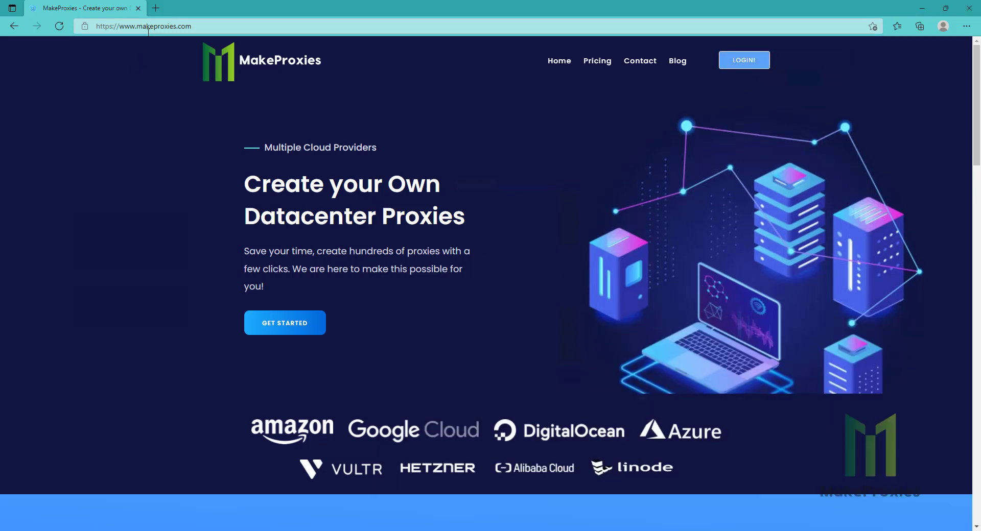
Log in with the saved email and password to reach the dashboard with 0 proxies and 5 accounts.
left_click(744, 60)
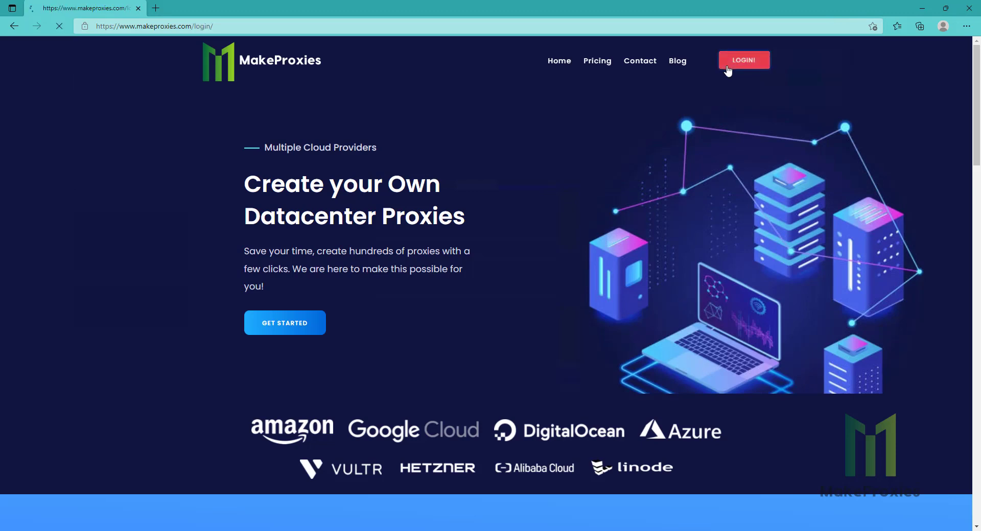
left_click(743, 60)
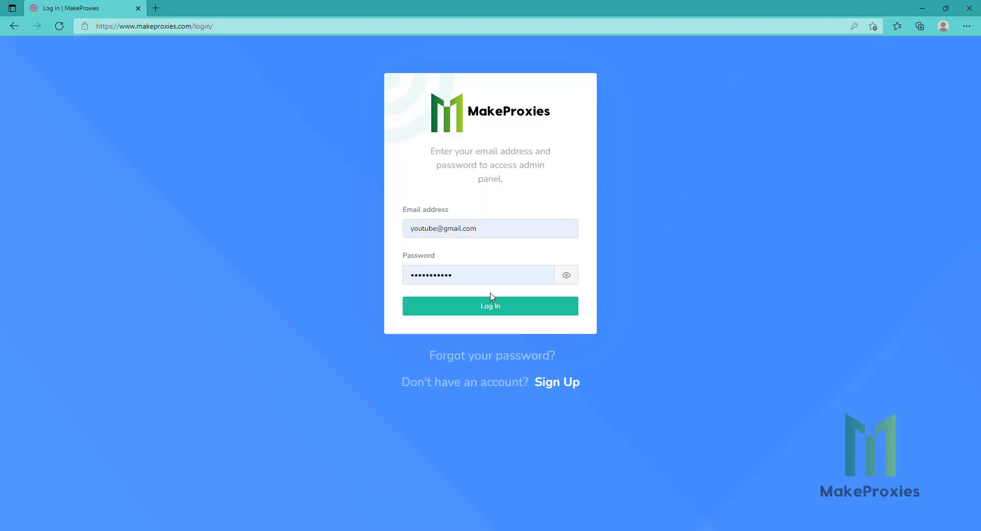
left_click(490, 307)
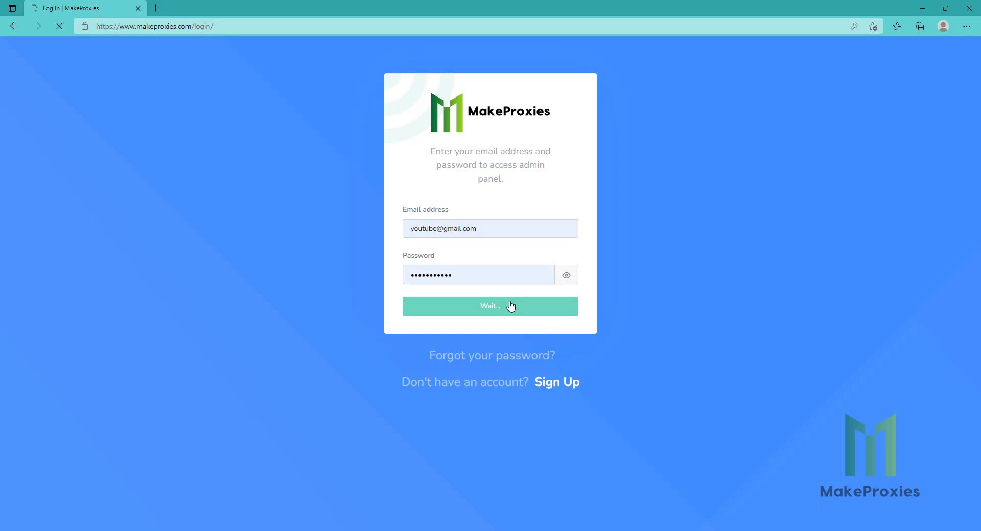
left_click(490, 306)
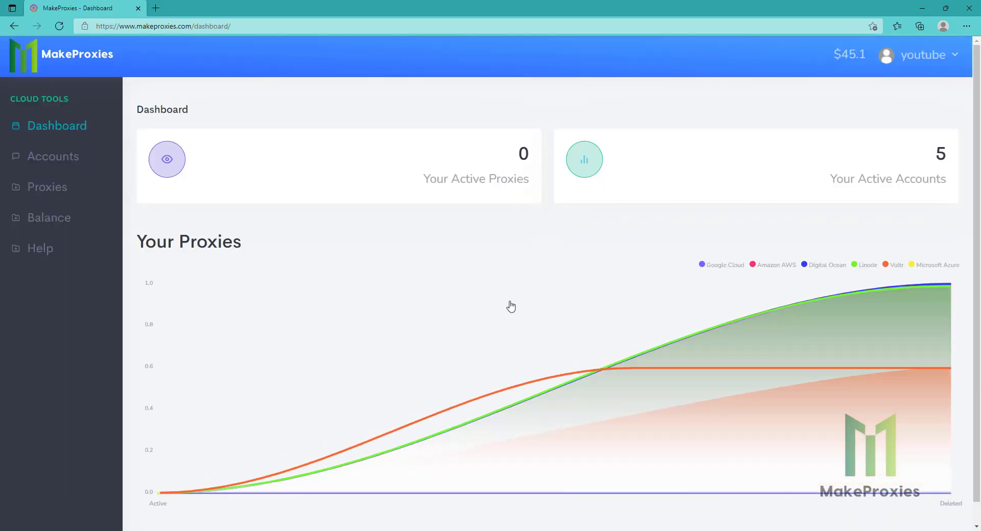
View the Accounts list, start adding a Hetzner account, then dismiss the form without adding it.
left_click(54, 157)
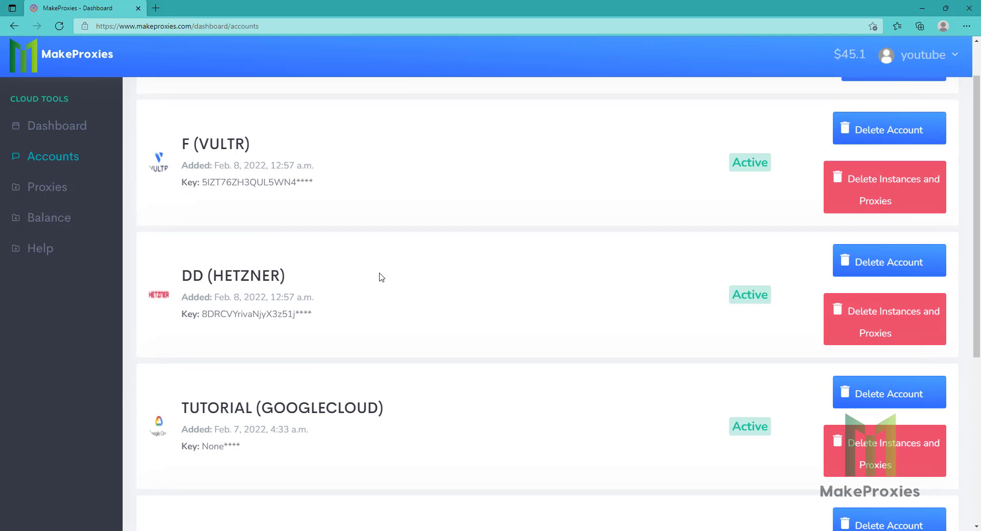
scroll("up", 3)
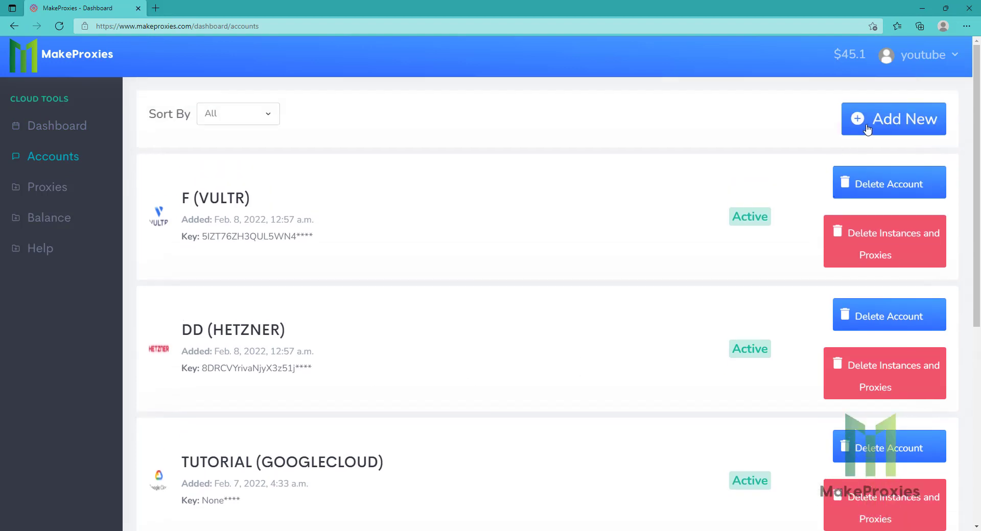
left_click(893, 118)
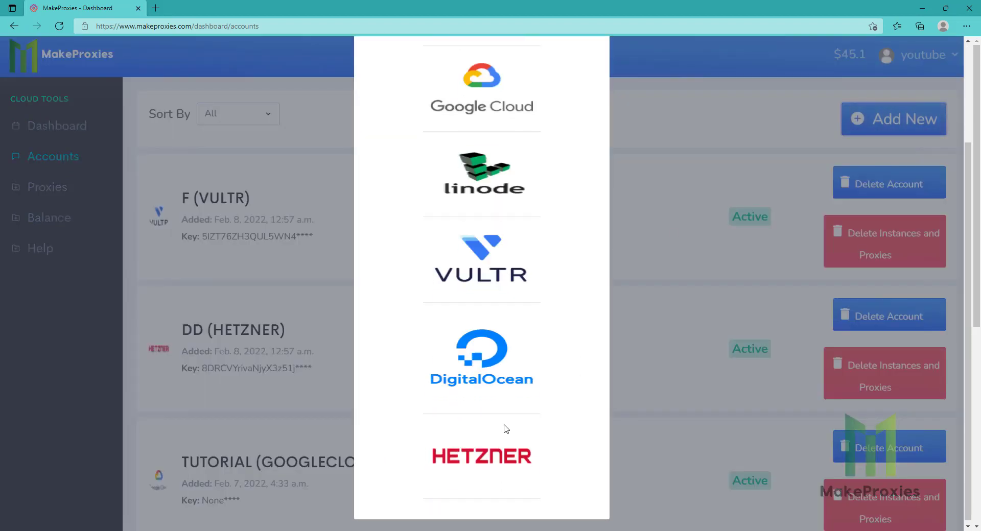
left_click(481, 456)
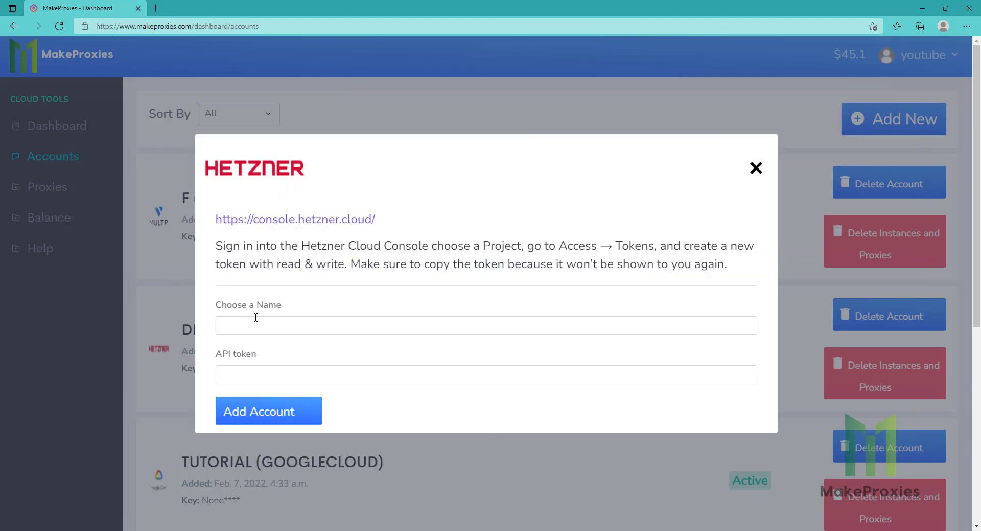
mouse_move(241, 364)
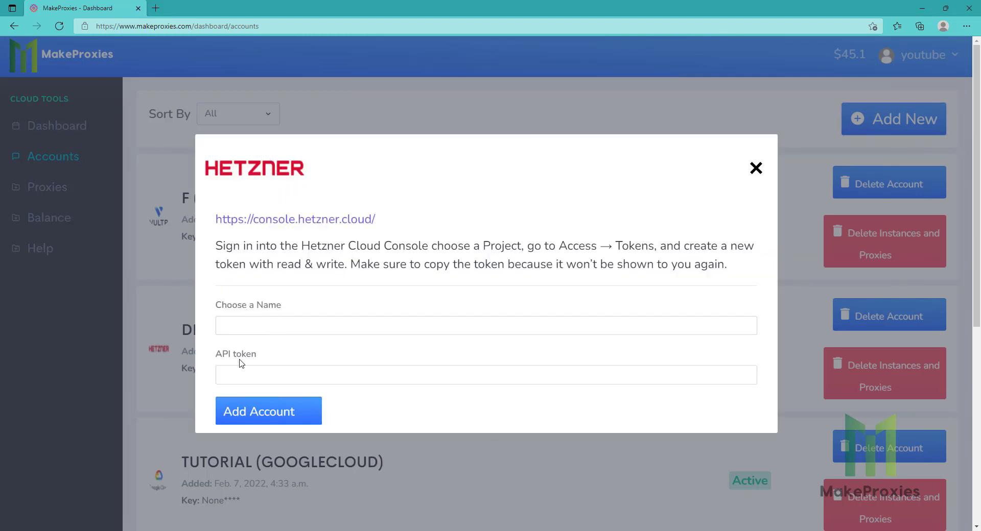
mouse_move(242, 452)
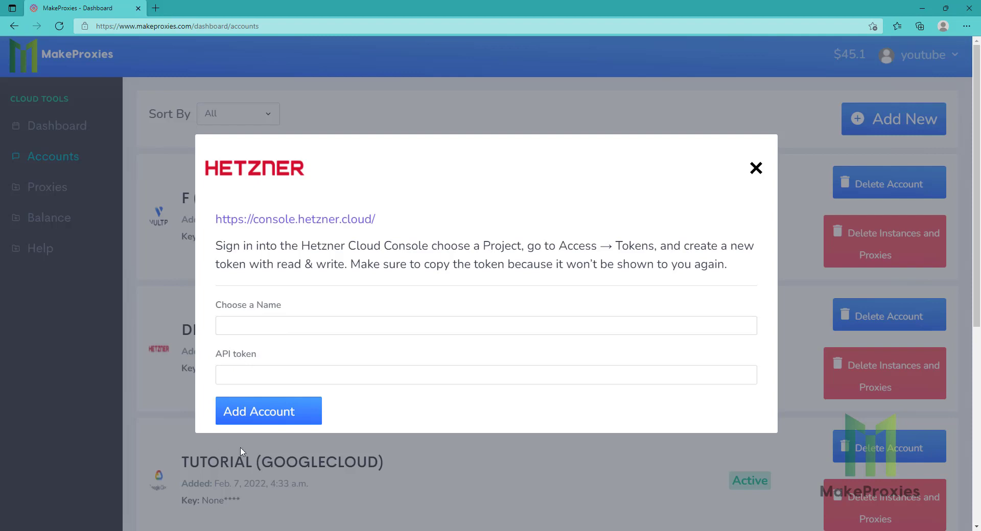
left_click(756, 169)
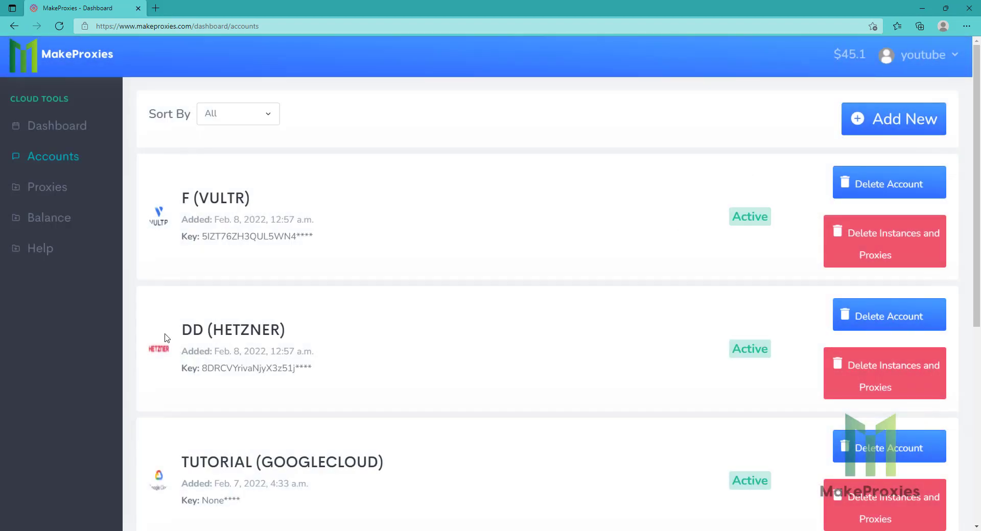
mouse_move(47, 187)
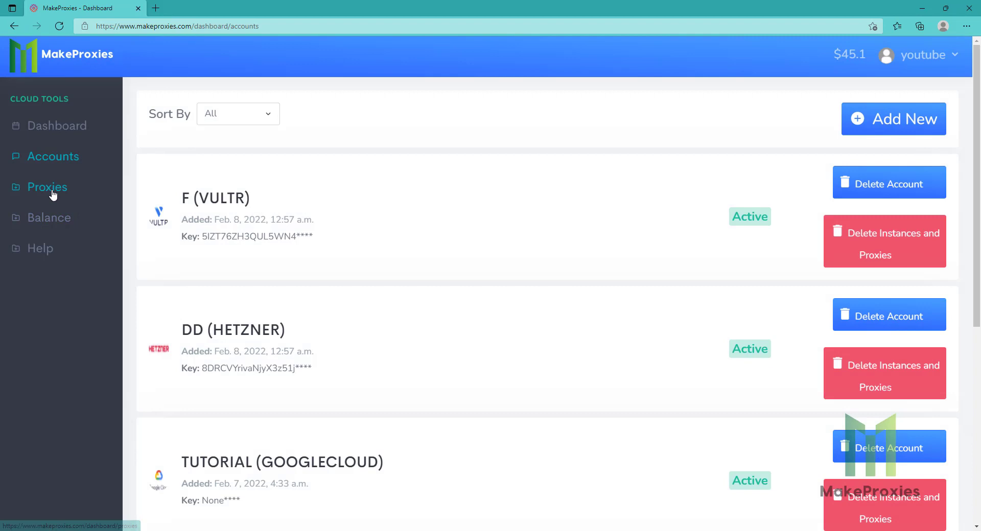
Start a Create Proxies order on DD (HETZNER) with location hel1-dc2 (Helsinki 1 DC 2).
left_click(46, 187)
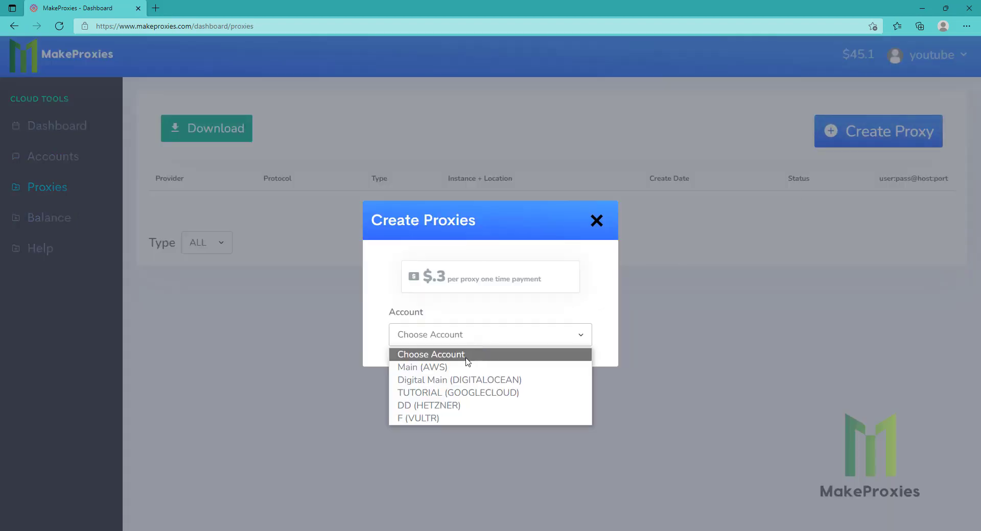
left_click(428, 406)
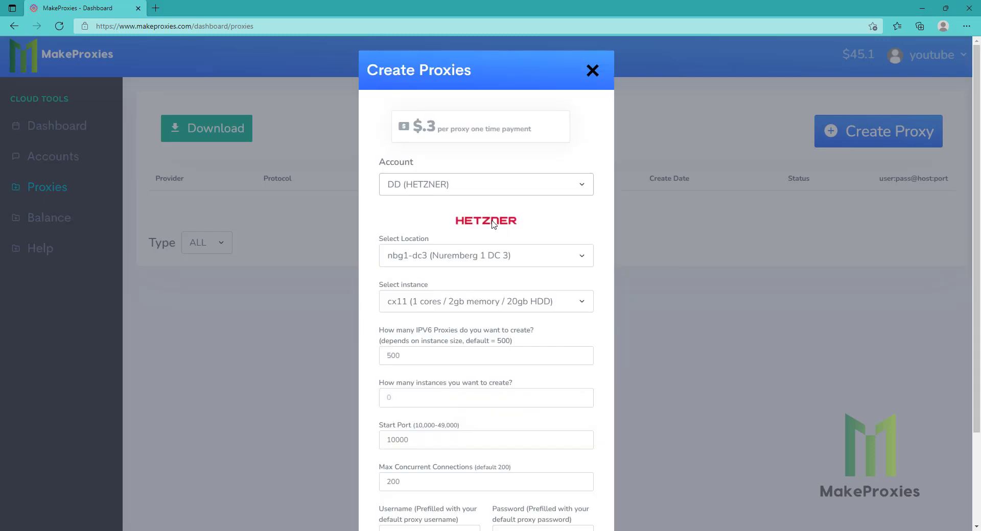
mouse_move(456, 188)
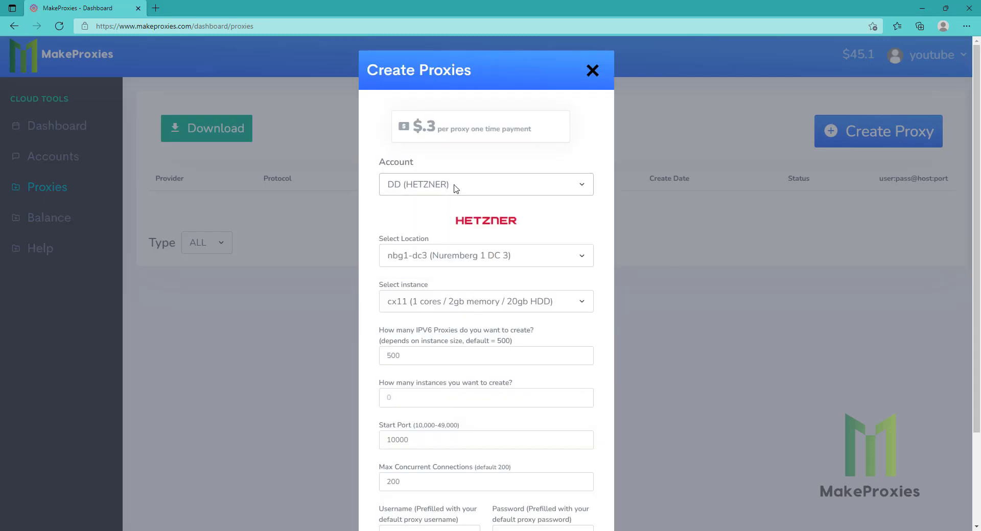
left_click(485, 255)
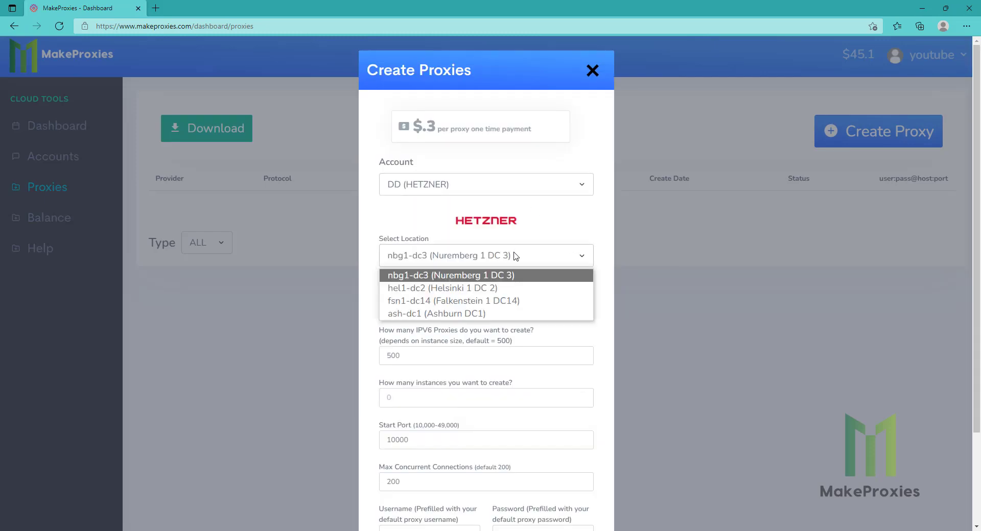
mouse_move(514, 268)
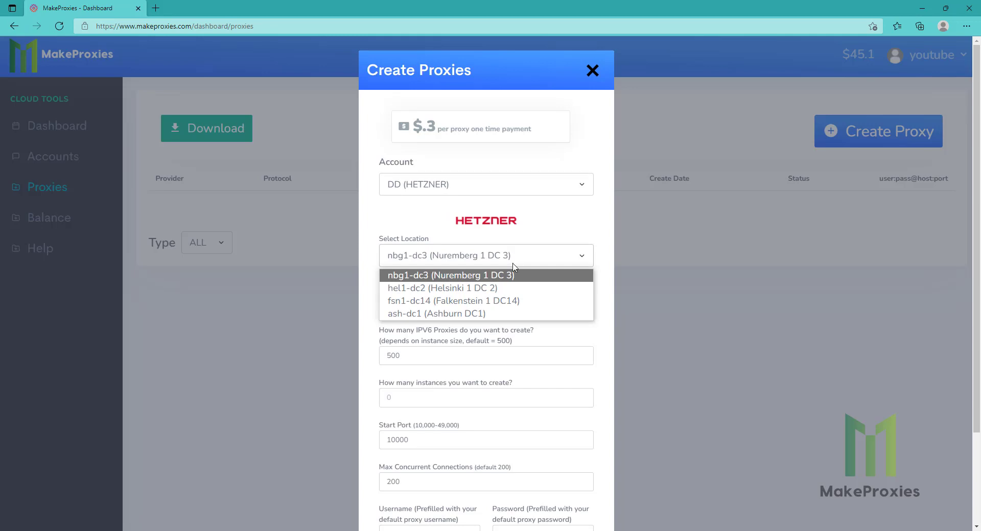
mouse_move(498, 307)
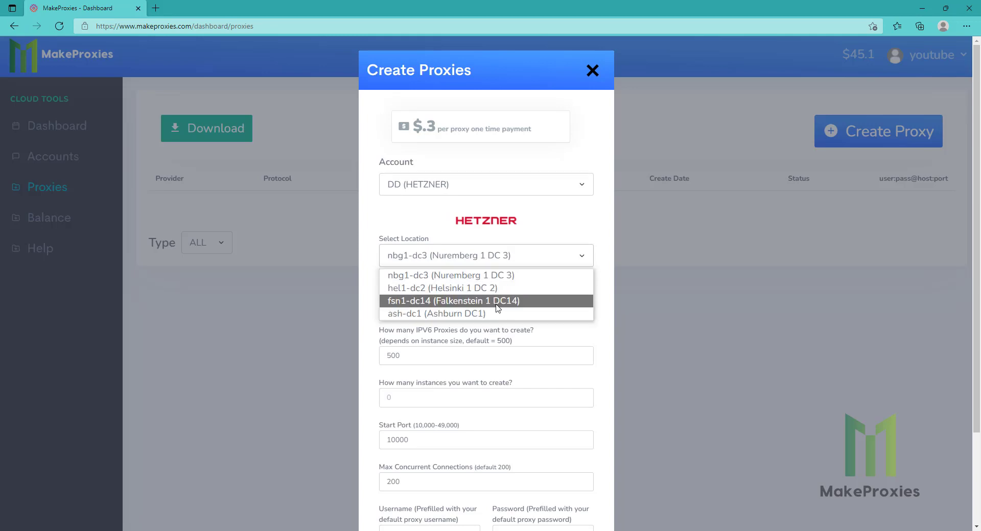
left_click(443, 288)
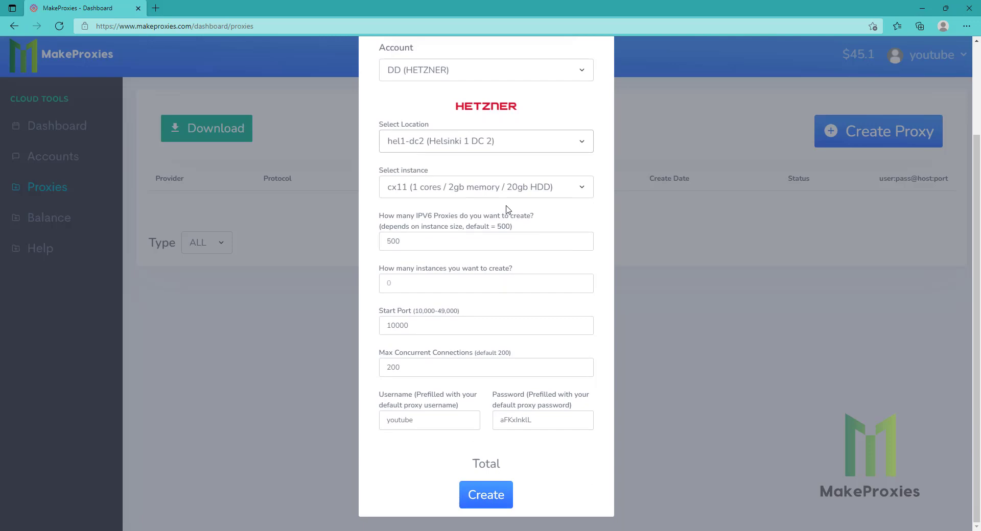
Review the instance sizes and keep the cx11 server size.
left_click(486, 187)
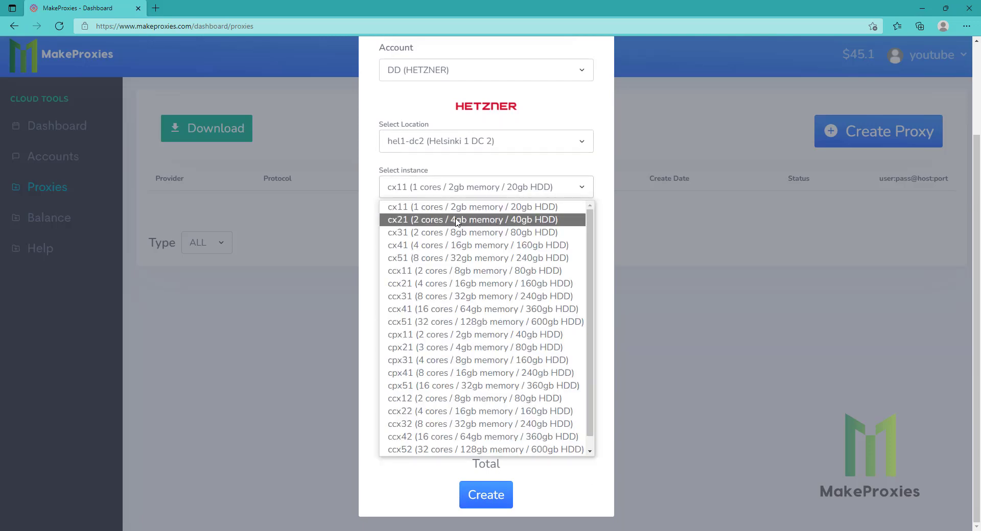
scroll("down", 3)
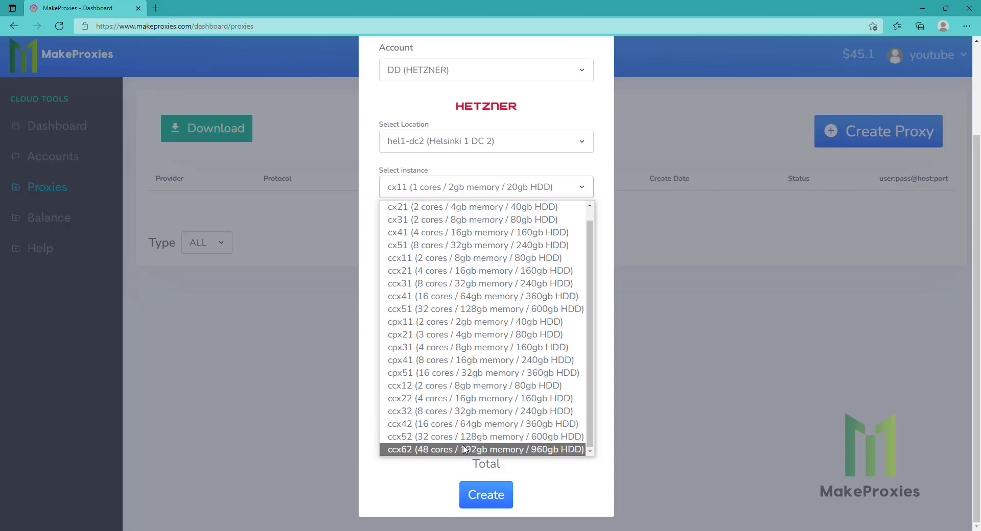
scroll("up", 3)
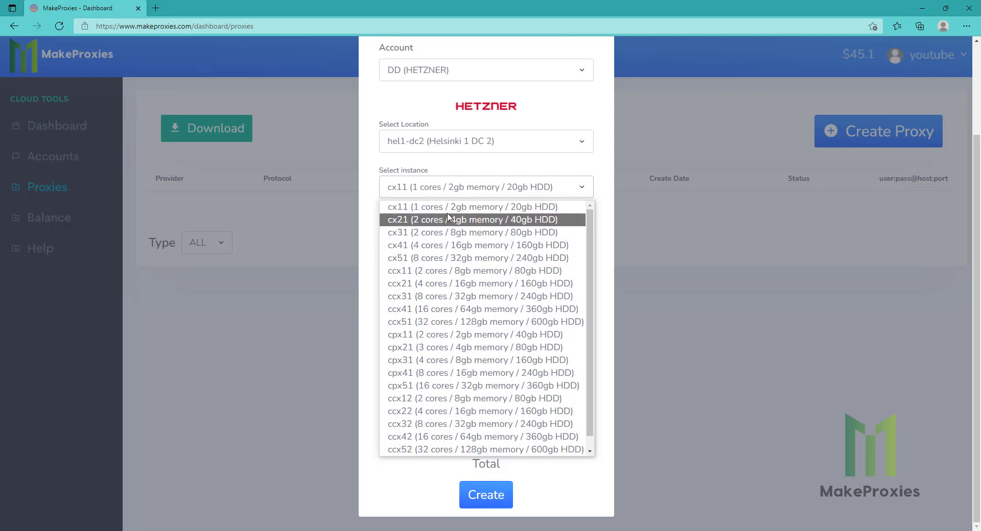
left_click(485, 206)
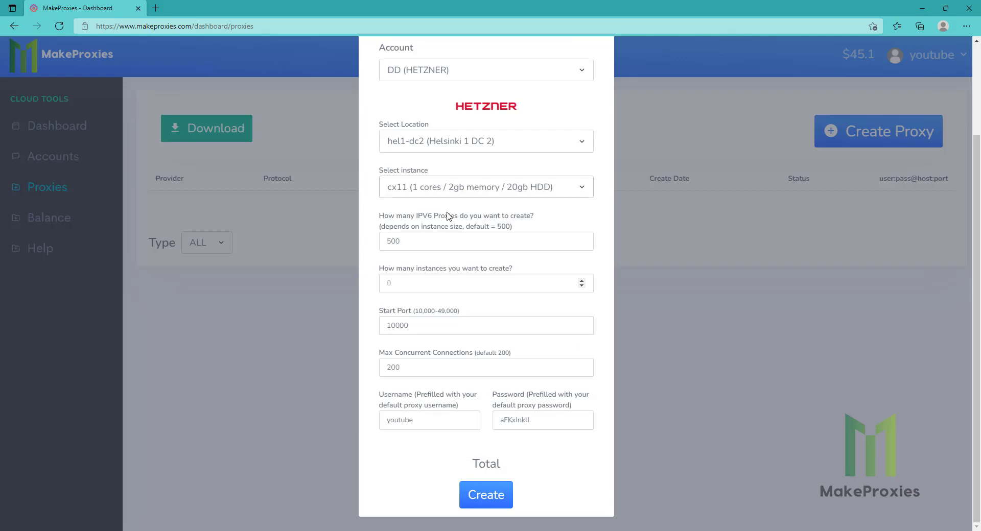
mouse_move(469, 255)
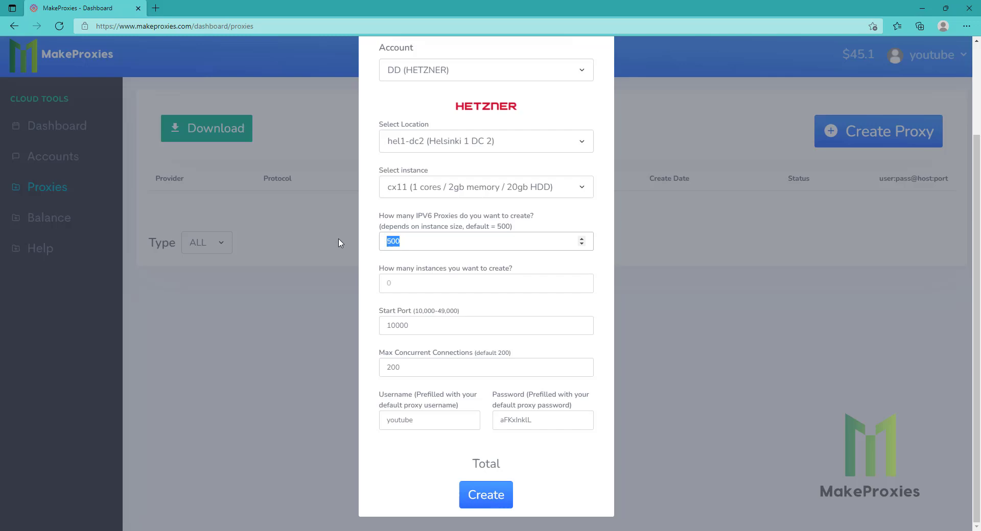
Request 1000 proxies on 1 instance from start port 20000, keeping the prefilled username and password.
type("1")
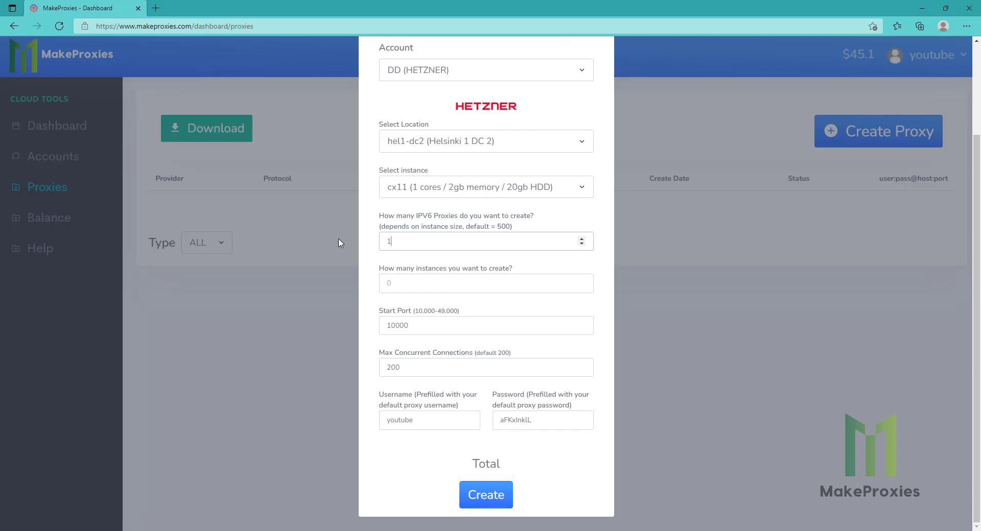
type("000")
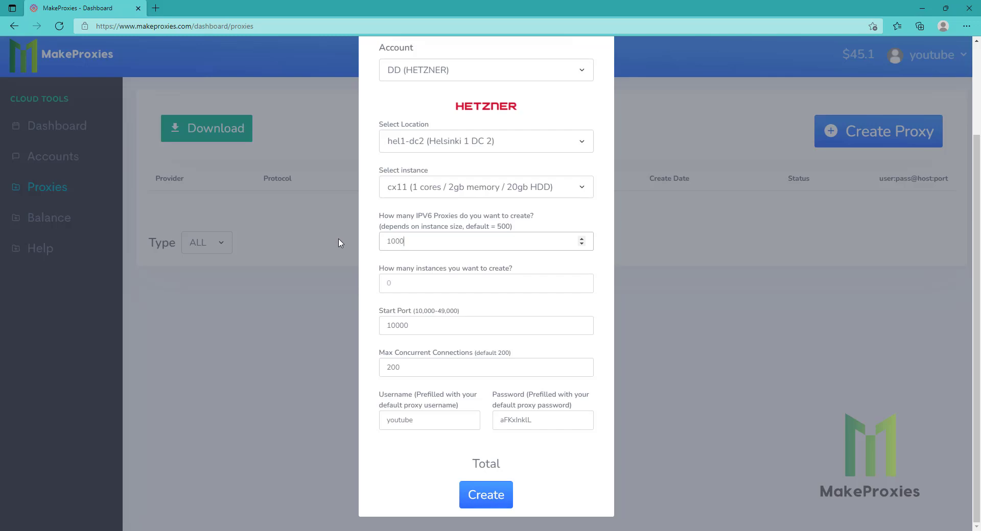
left_click(487, 283)
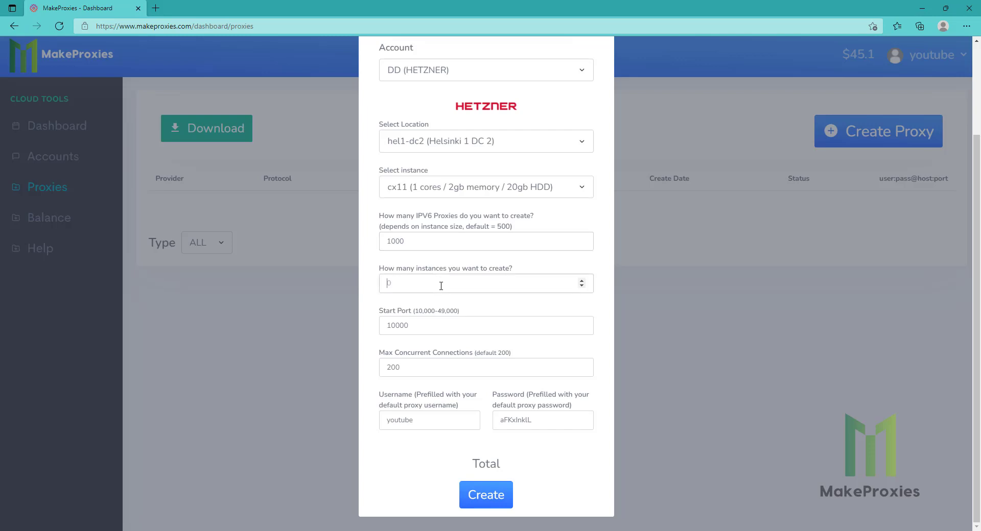
type("1")
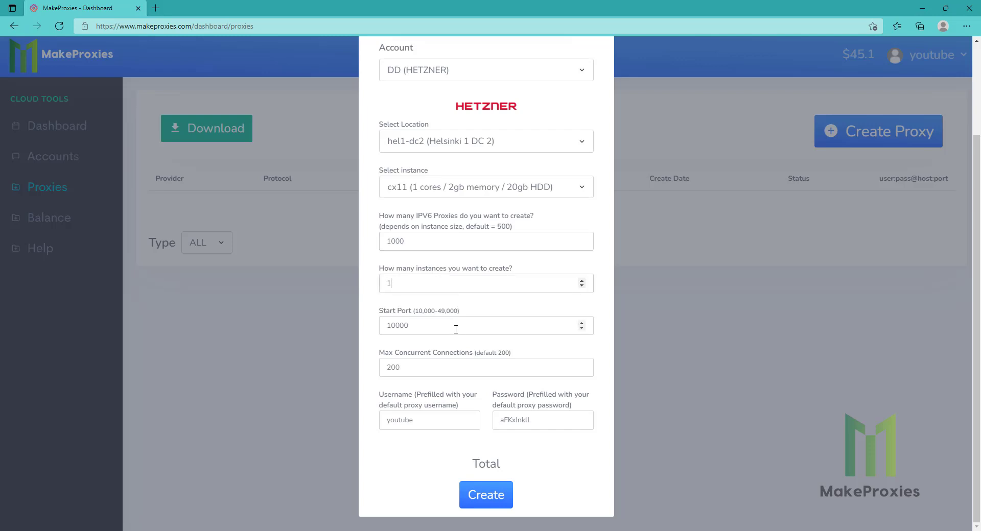
triple_click(486, 325)
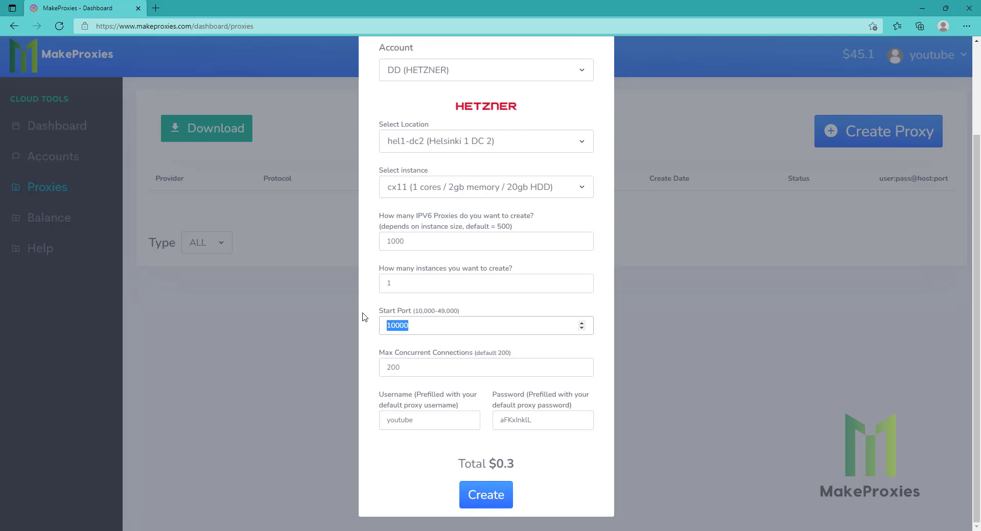
type("20000")
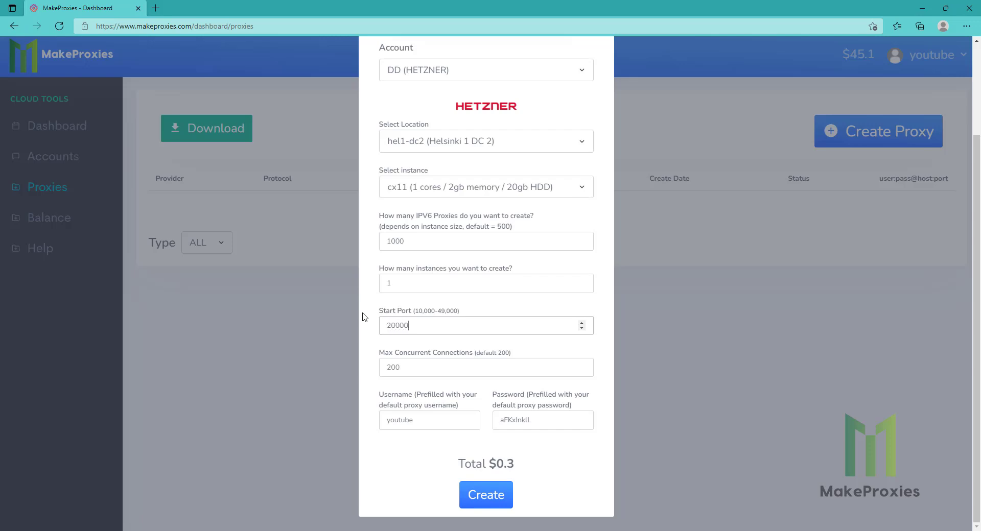
triple_click(487, 368)
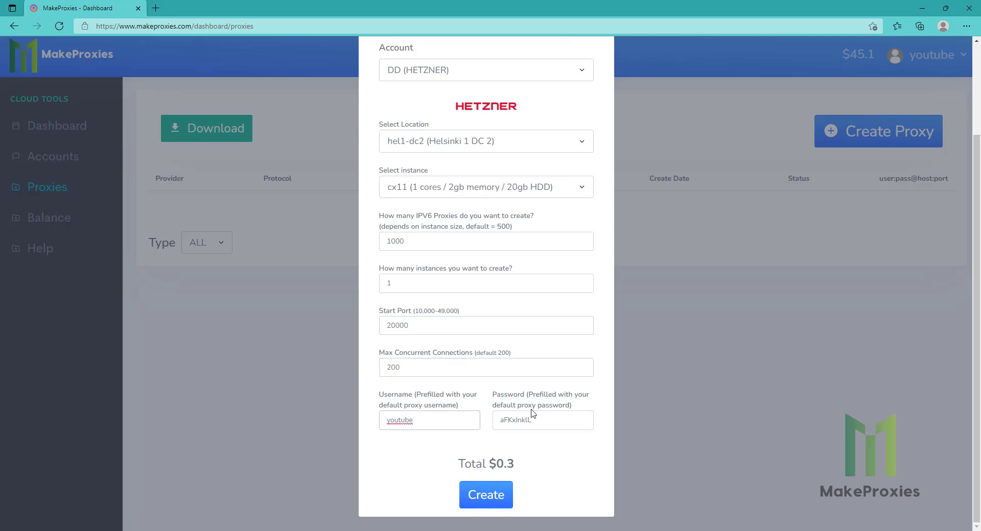
left_click(542, 420)
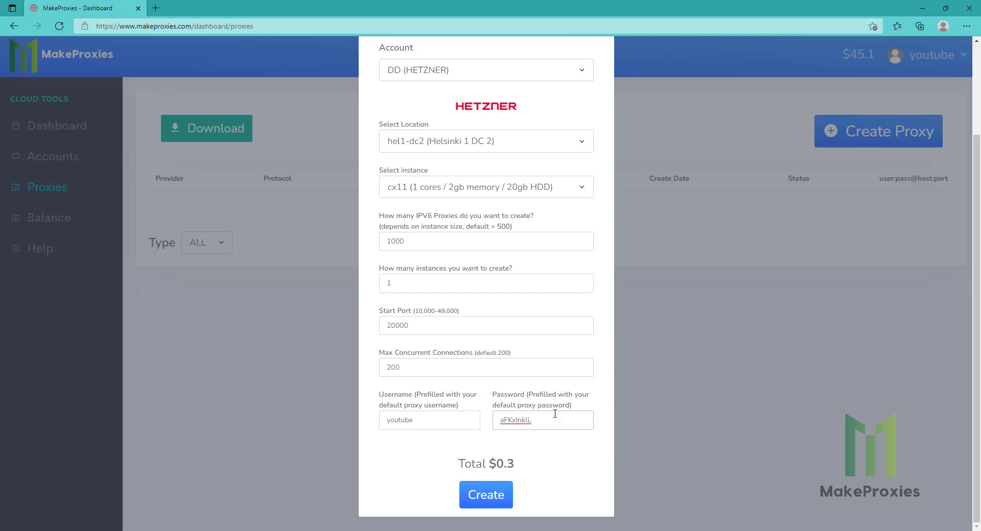
mouse_move(489, 505)
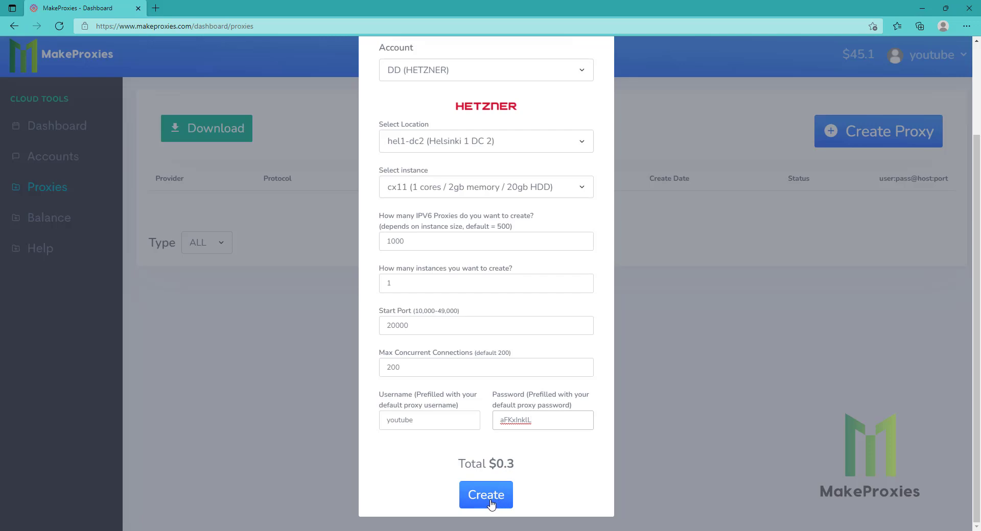
left_click(485, 495)
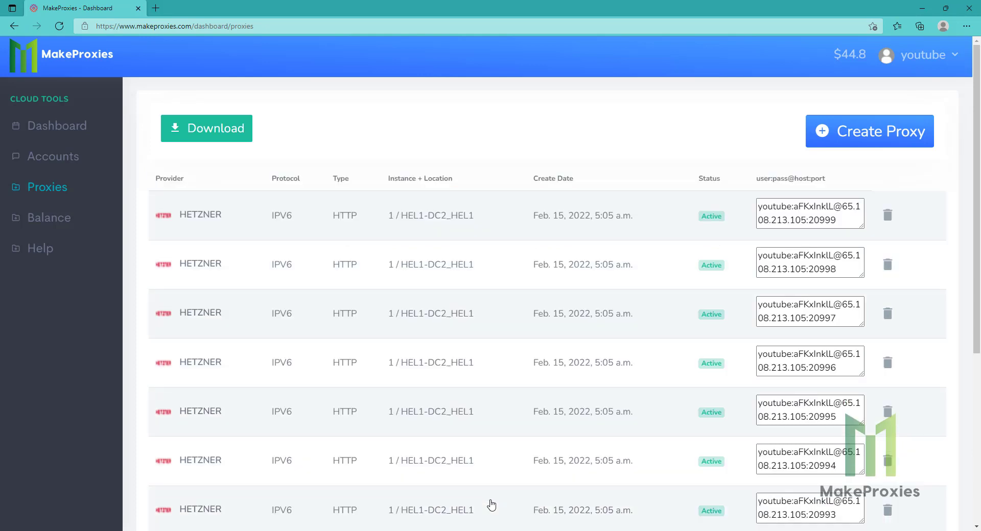
mouse_move(201, 149)
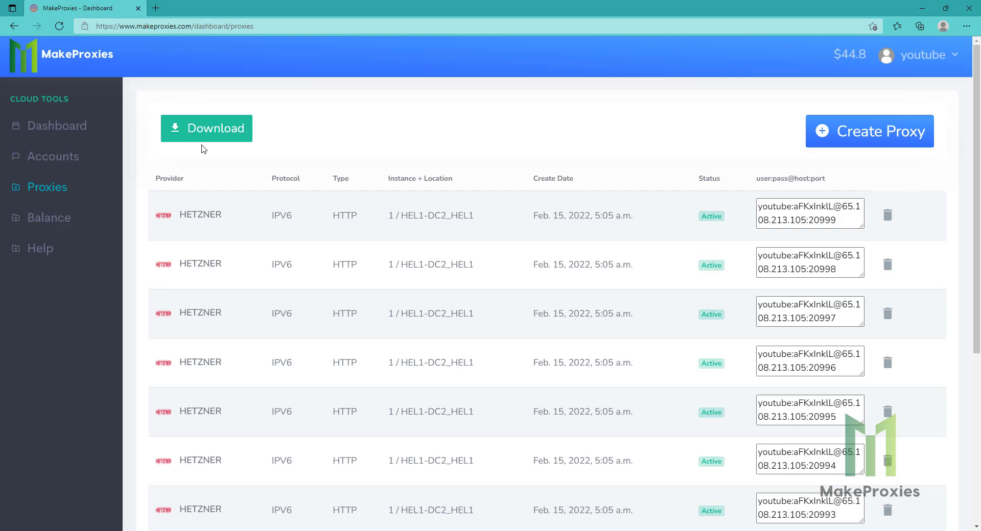
Download the proxy list as a HOST:PORT:USER:PASS file covering all accounts.
left_click(206, 128)
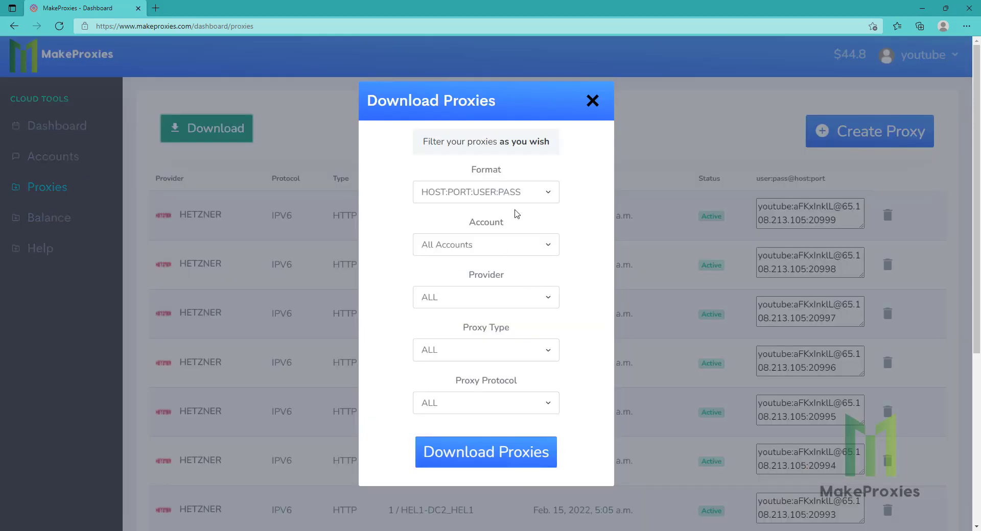
mouse_move(507, 204)
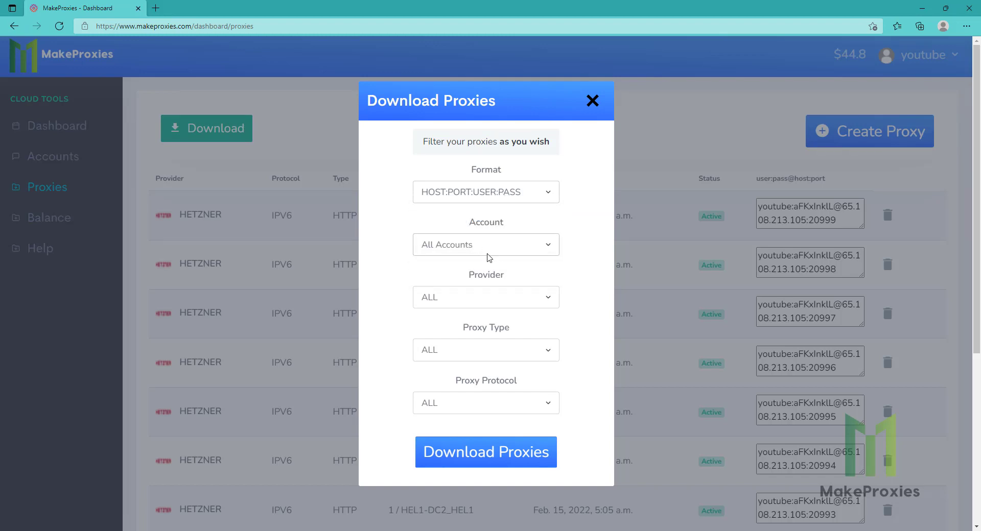
left_click(485, 402)
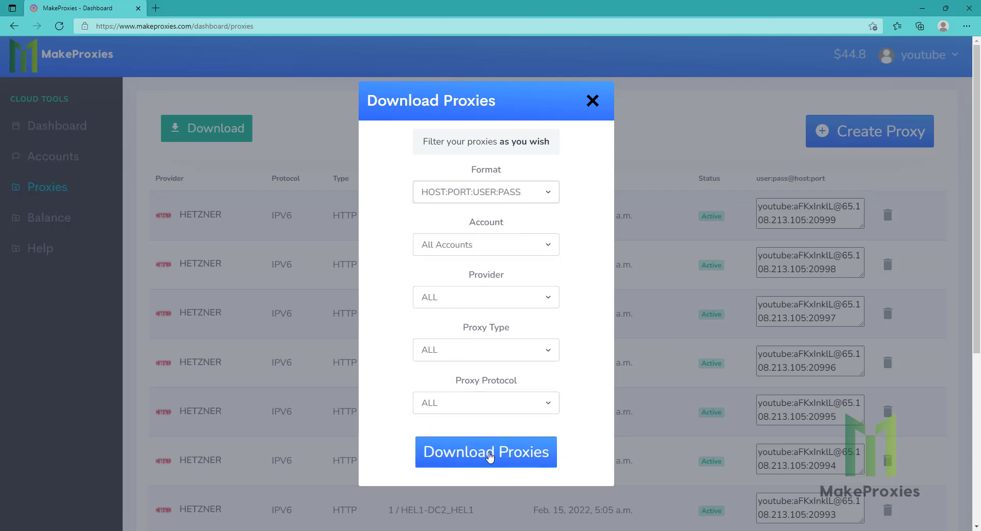
left_click(485, 452)
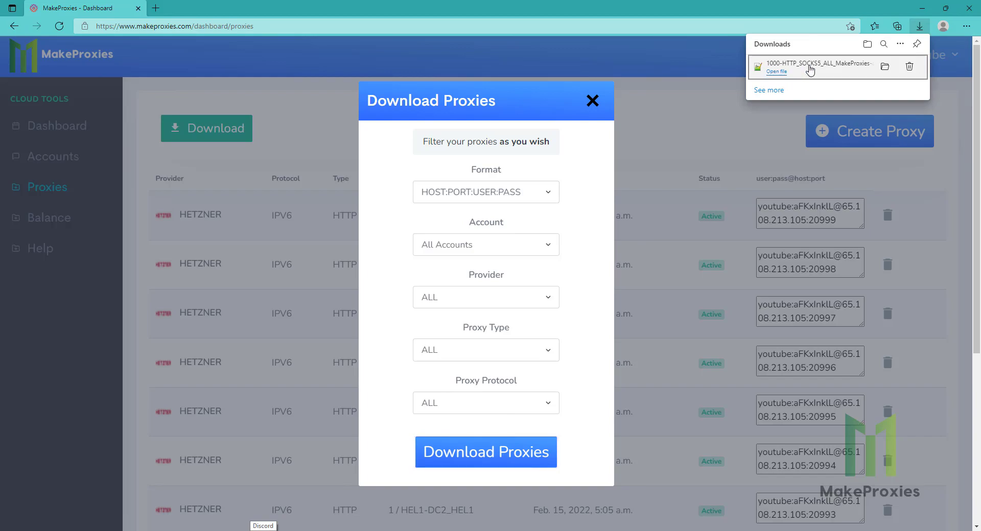
View the downloaded file in Notepad++, check ports run to 20999 with a shared password, and select all 1000 lines.
left_click(776, 71)
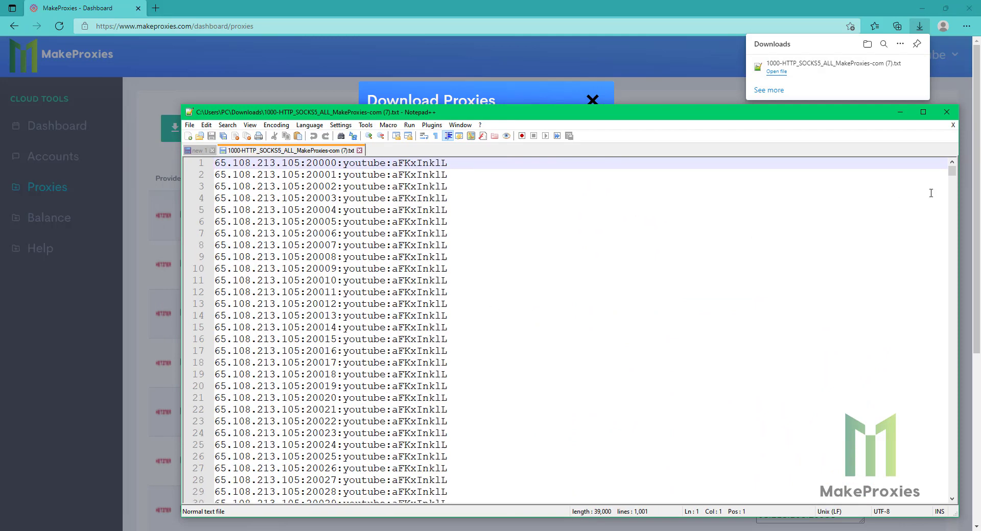
scroll("down", 3)
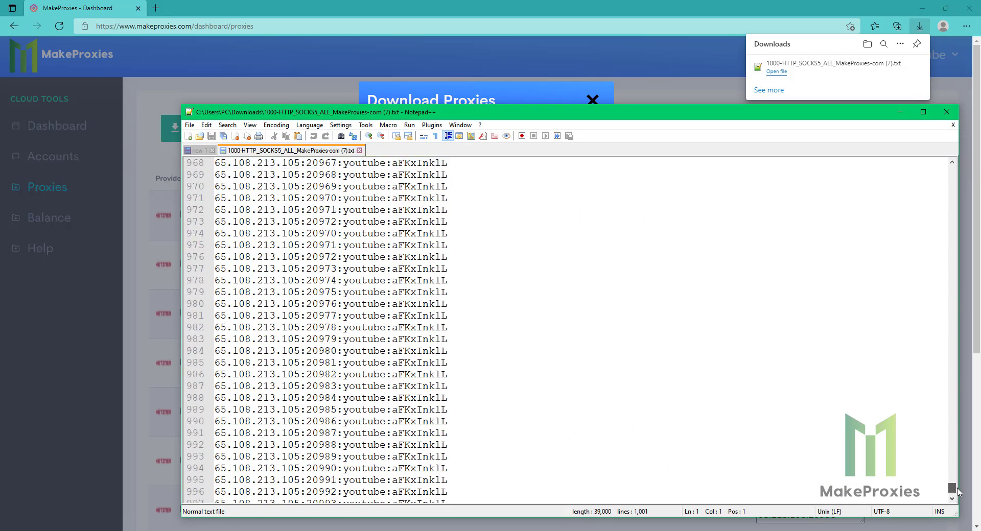
scroll("down", 3)
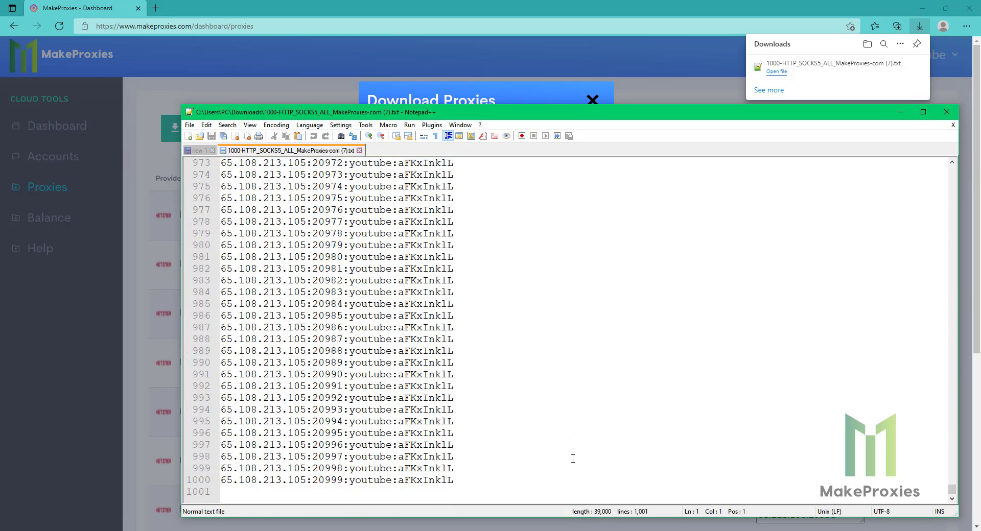
left_click(318, 222)
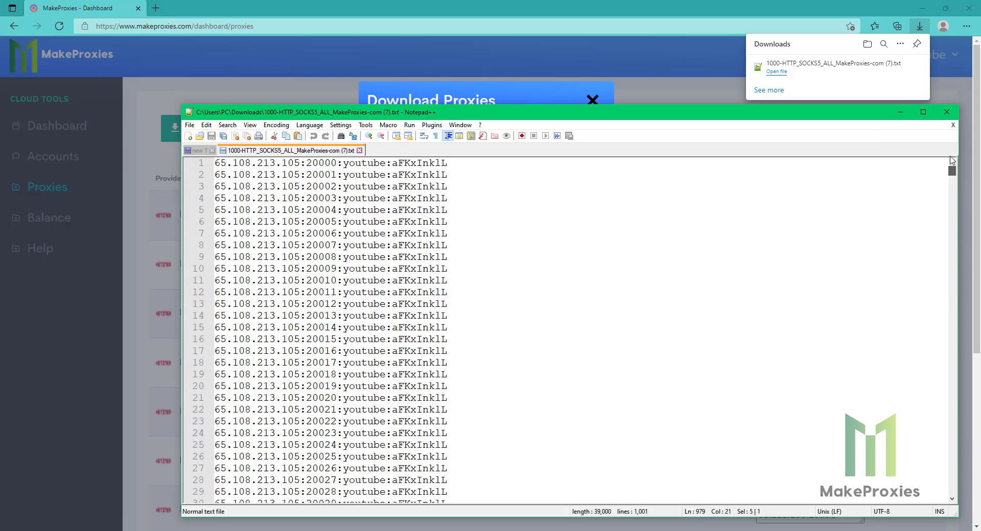
left_click(355, 162)
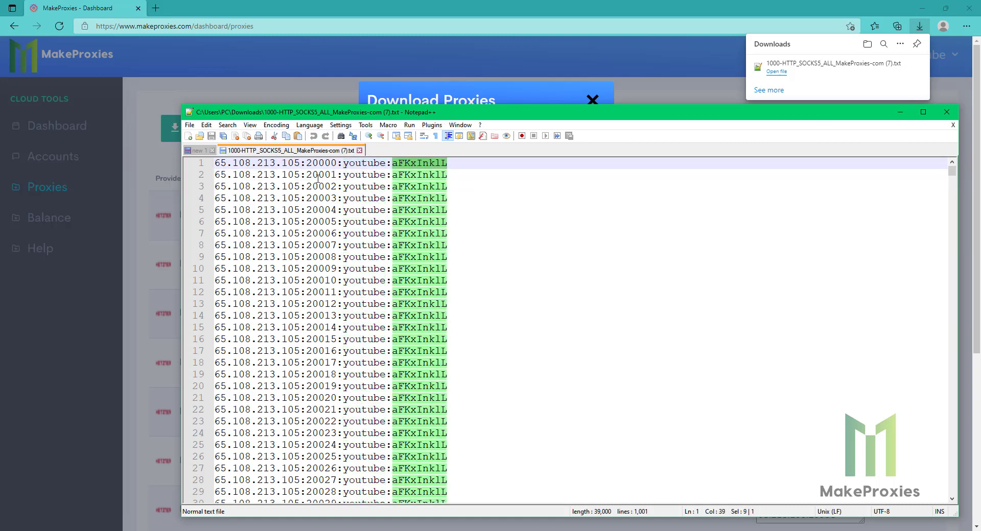
key("ctrl+a")
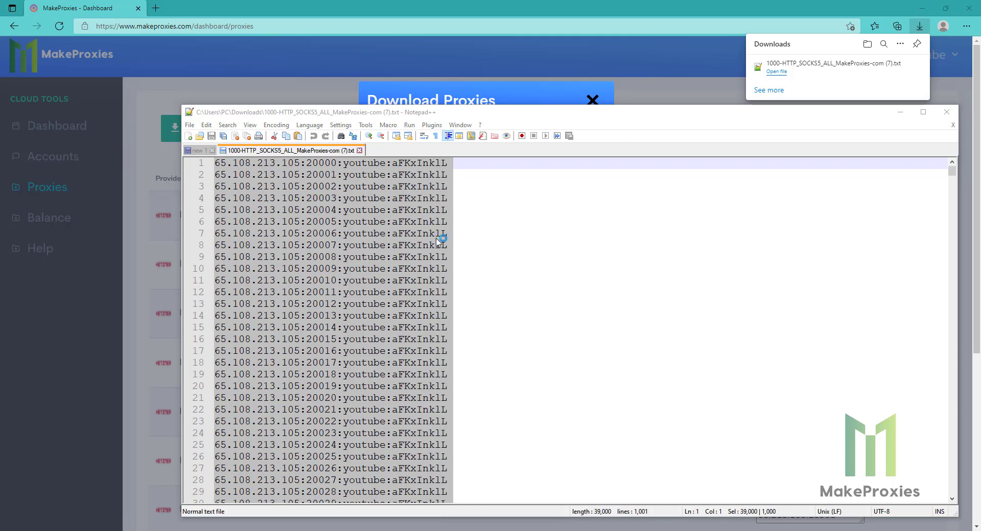
mouse_move(468, 218)
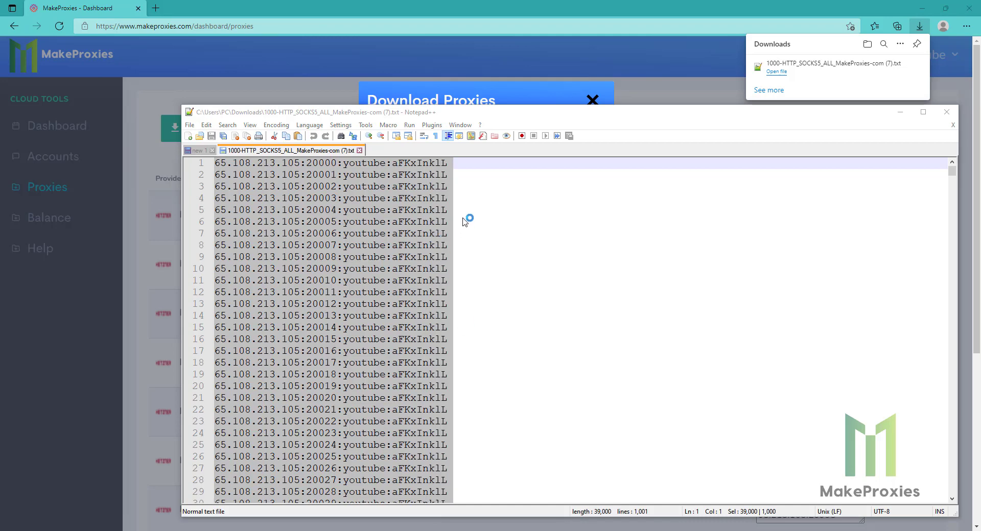
mouse_move(494, 224)
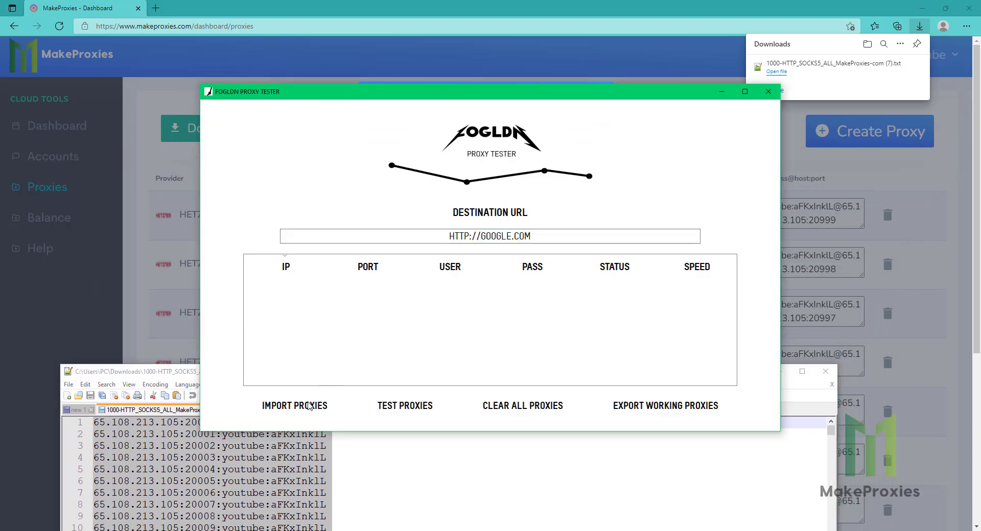
Import the pasted 1000 proxies into the tester and enlarge the window as google.com tests report OK.
left_click(294, 406)
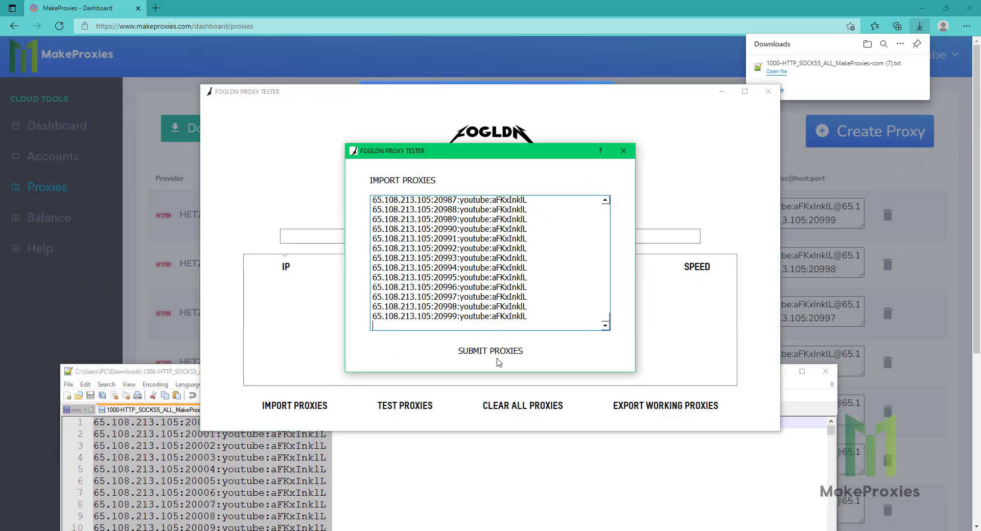
left_click(490, 351)
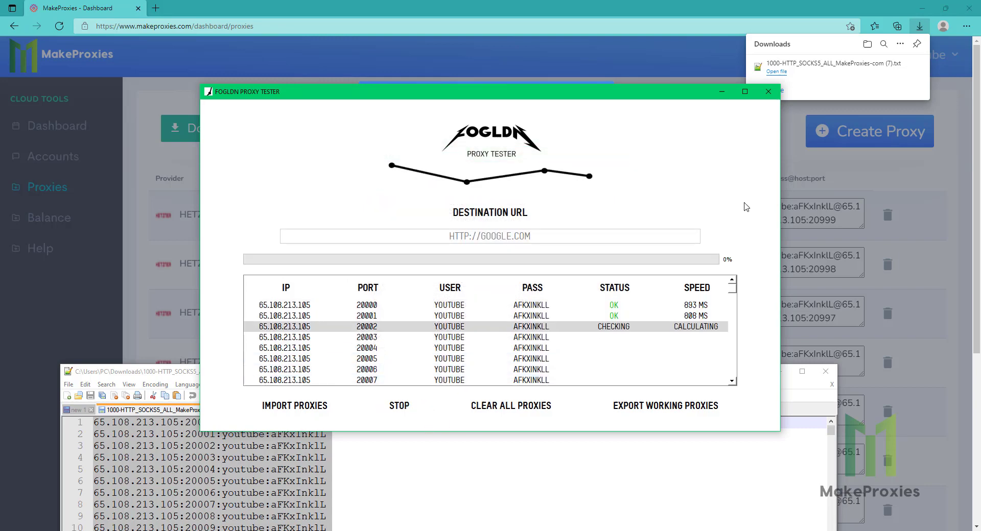
left_click(744, 91)
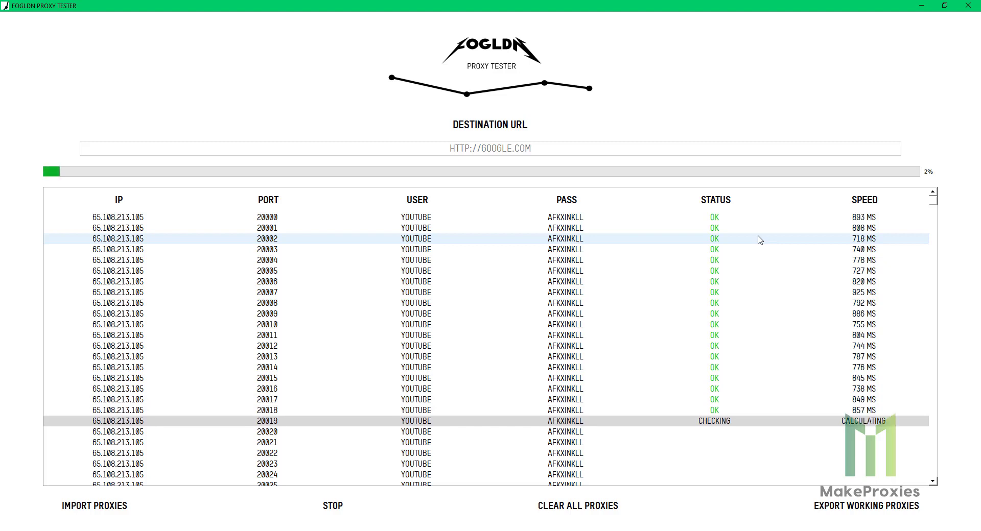
mouse_move(681, 109)
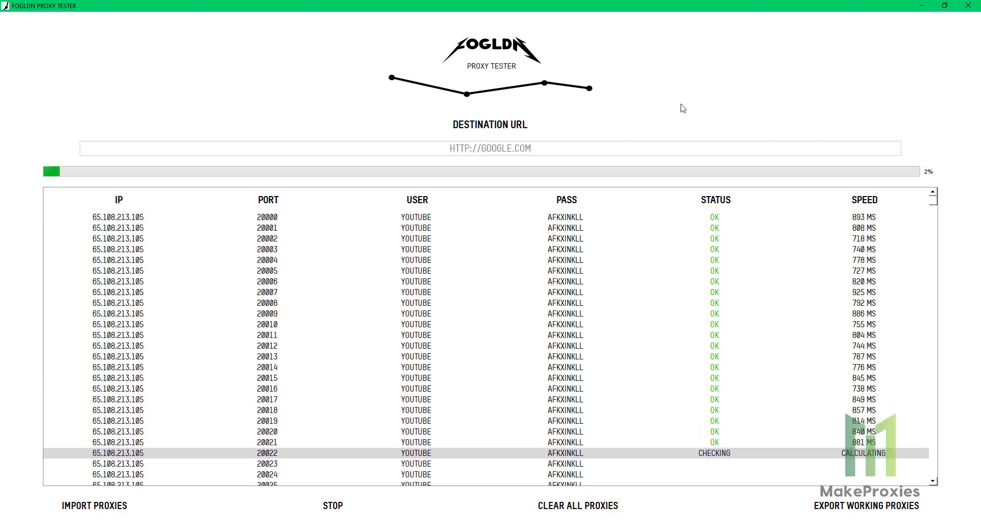